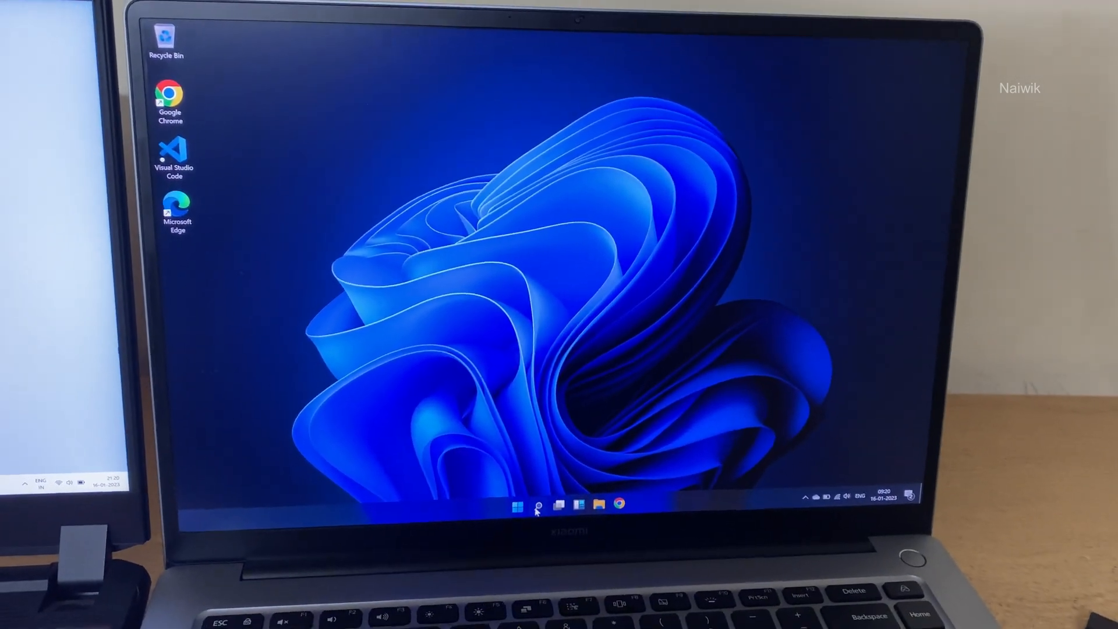
# Step: Search 'fing' from the taskbar to reach the fingerprint sign-in setting
pyautogui.click(541, 507)
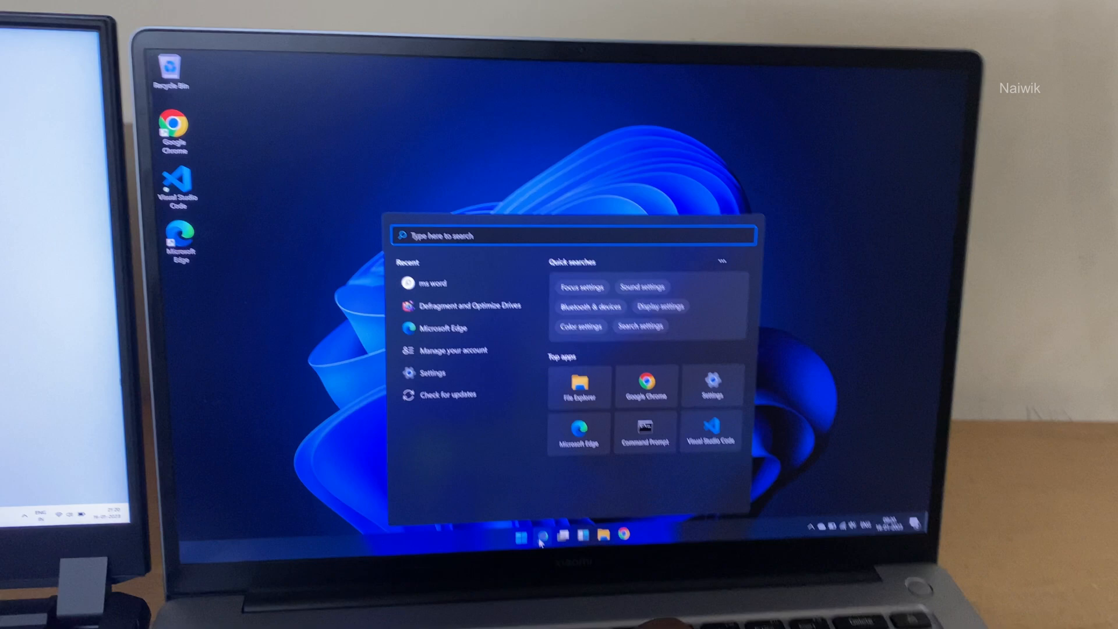
pyautogui.write('fing')
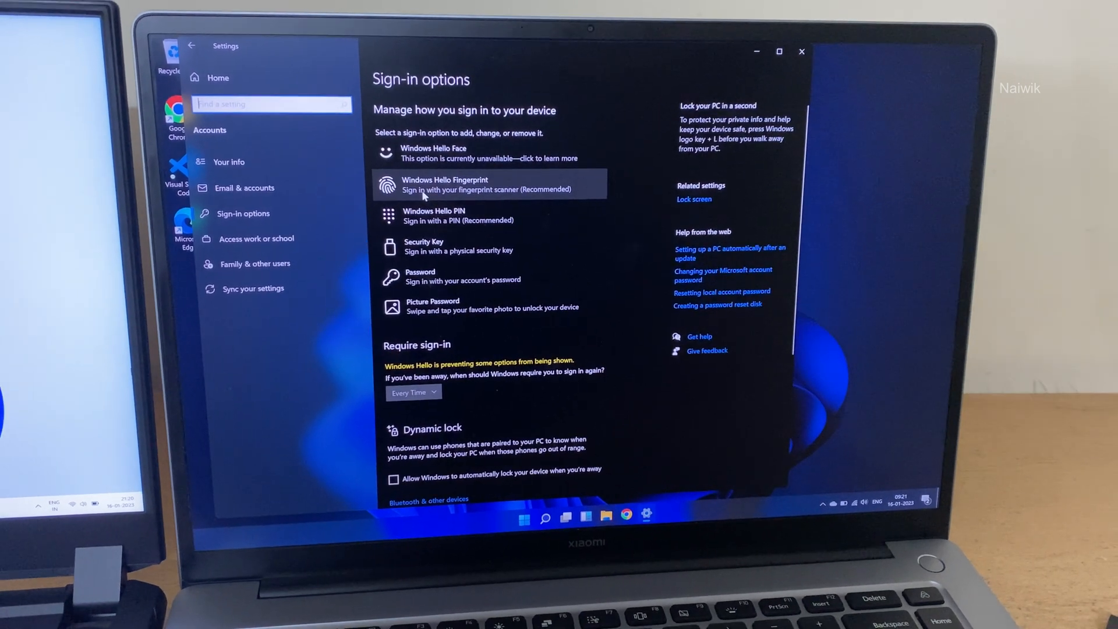
# Step: Expand Windows Hello Fingerprint in Sign-in options and launch its setup
pyautogui.click(490, 185)
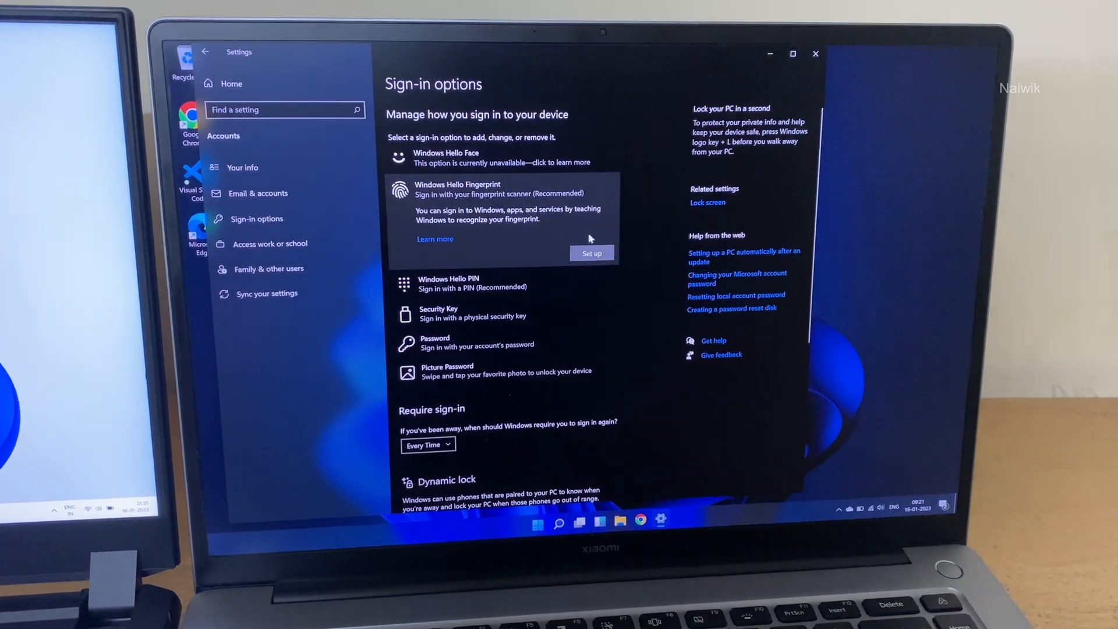
pyautogui.click(590, 252)
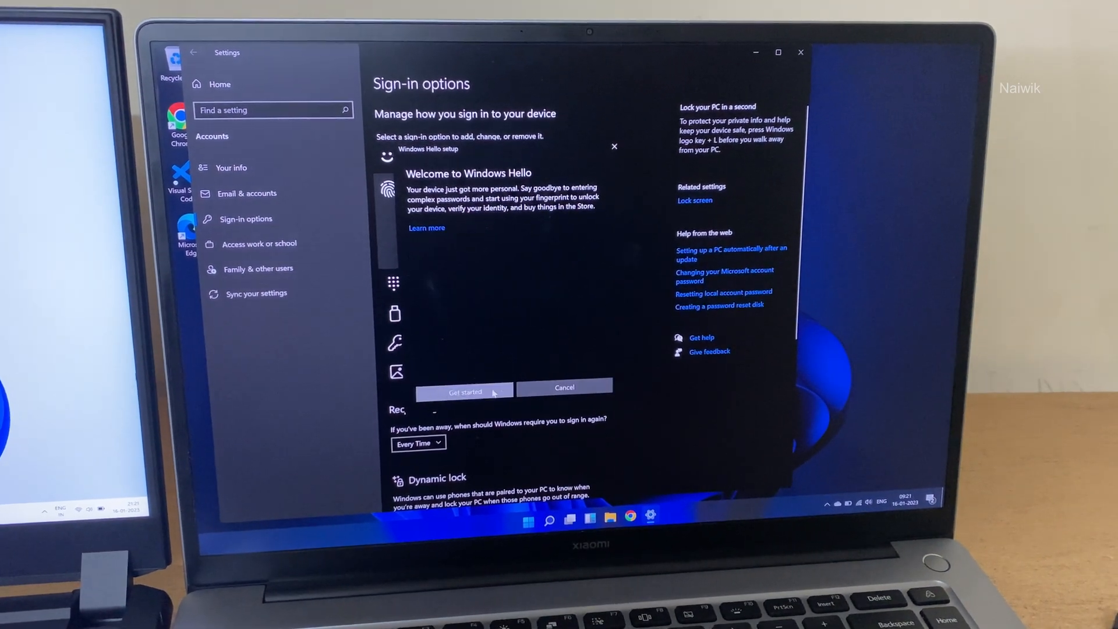
# Step: Get started and scan the finger until enrollment reports All set!
pyautogui.click(464, 391)
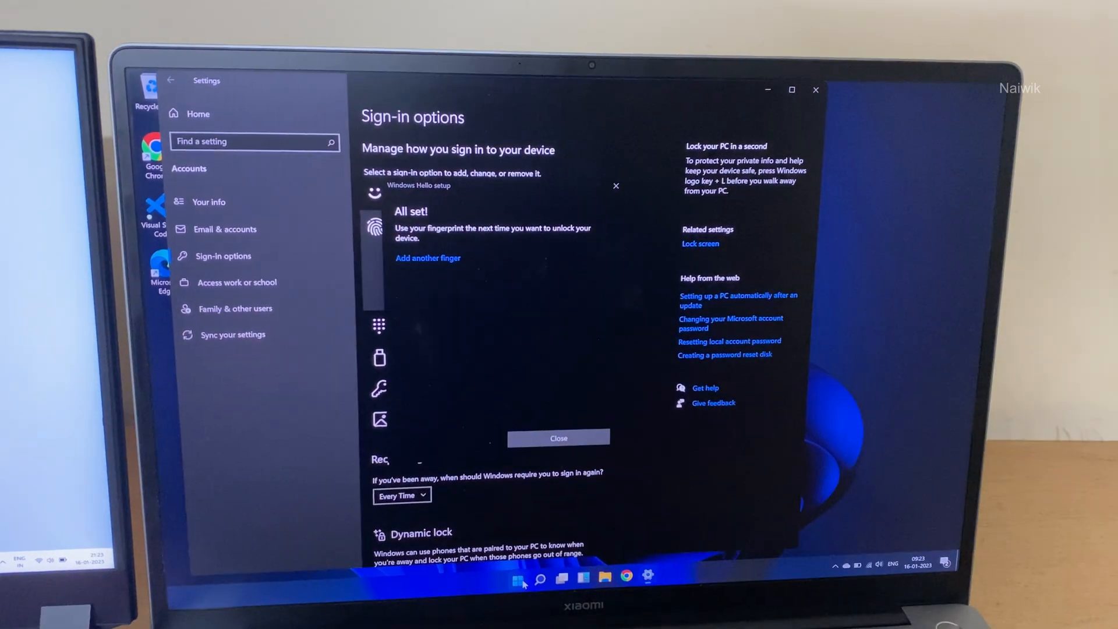
# Step: Restart the PC from the Start menu's power options so it returns to the lock screen
pyautogui.click(519, 579)
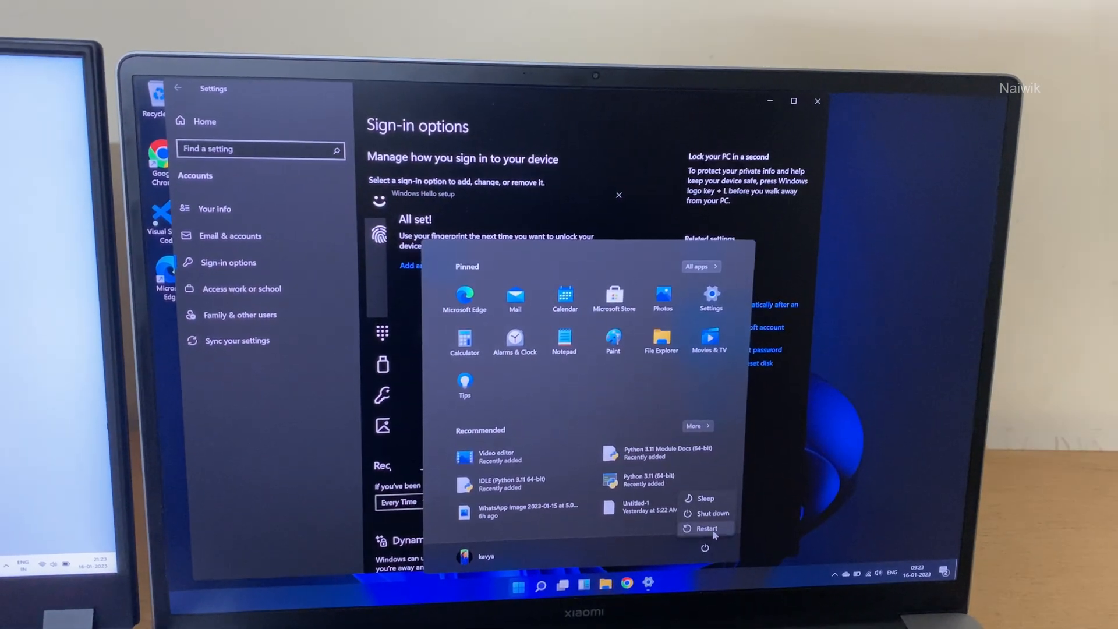
pyautogui.click(707, 529)
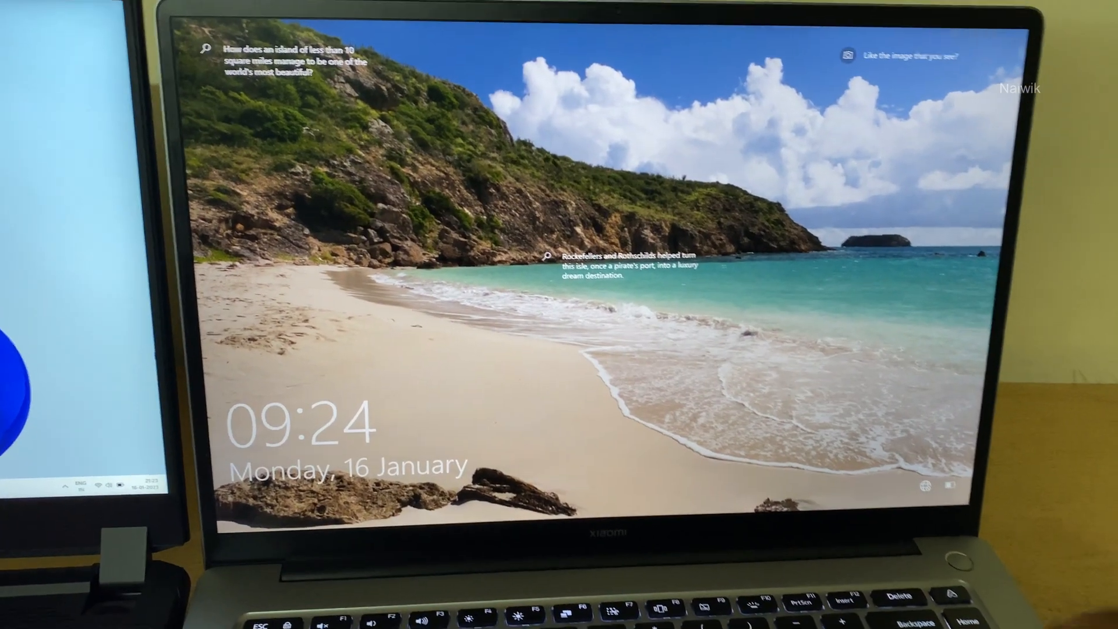